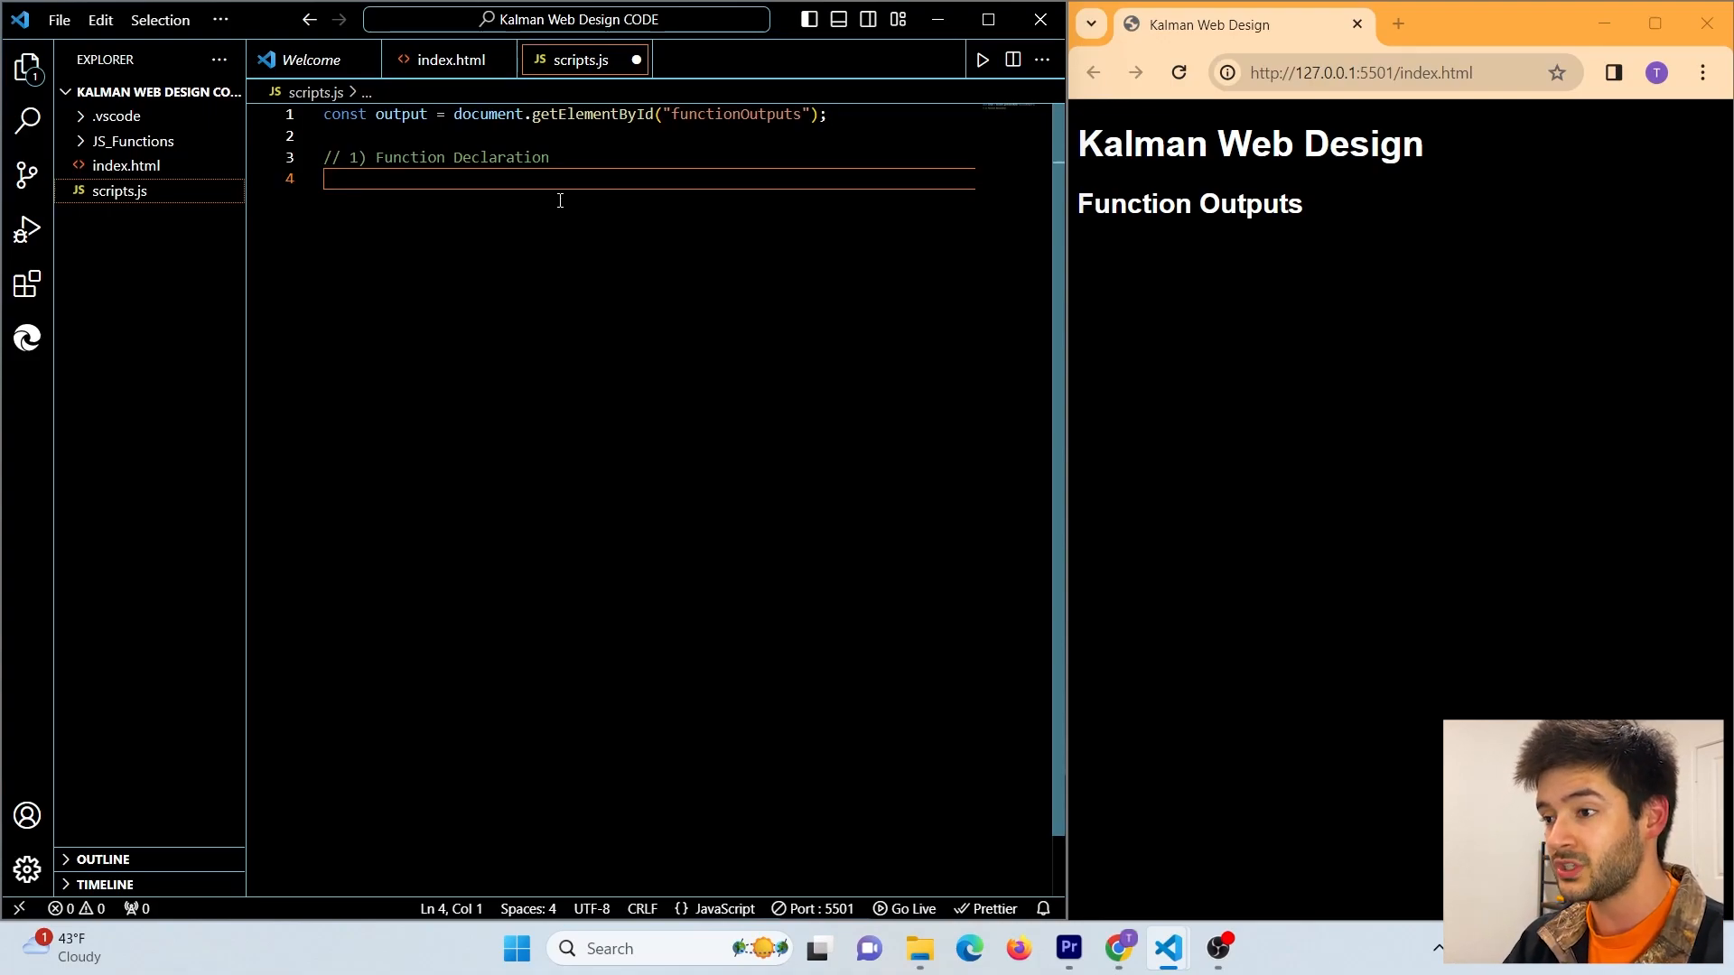
- Type an empty 'function basic() { }' declaration below the Function Declaration comment
{"action": "type", "text": "function"}
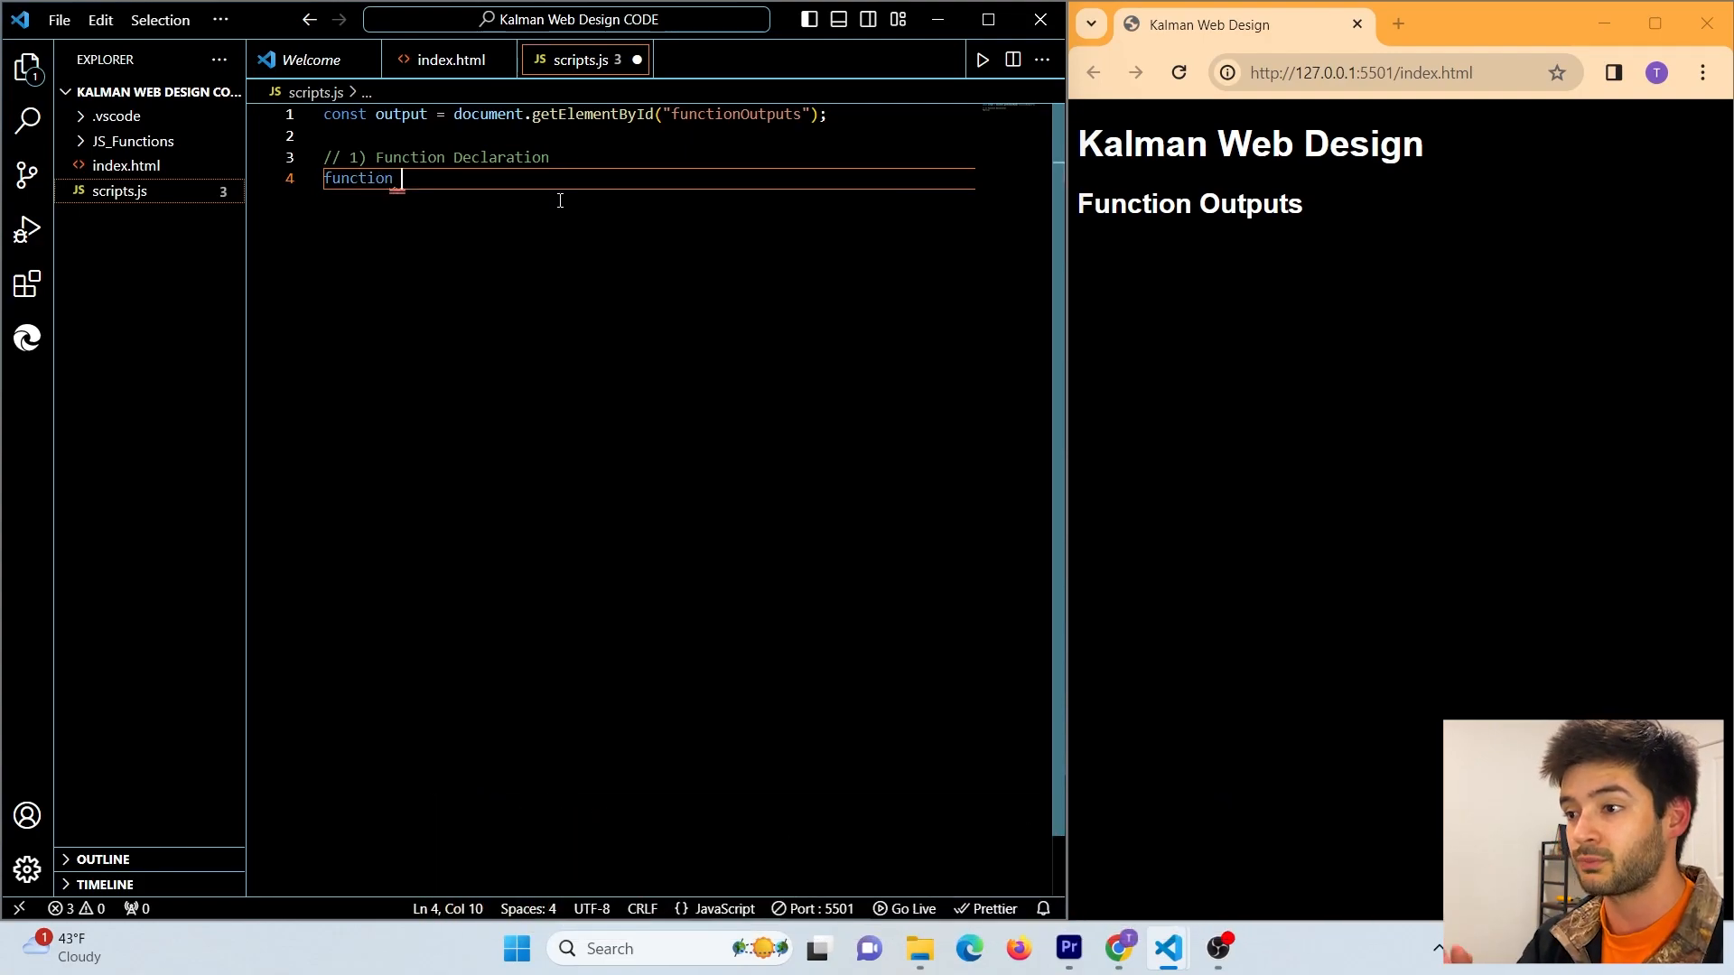
{"action": "type", "text": "basic"}
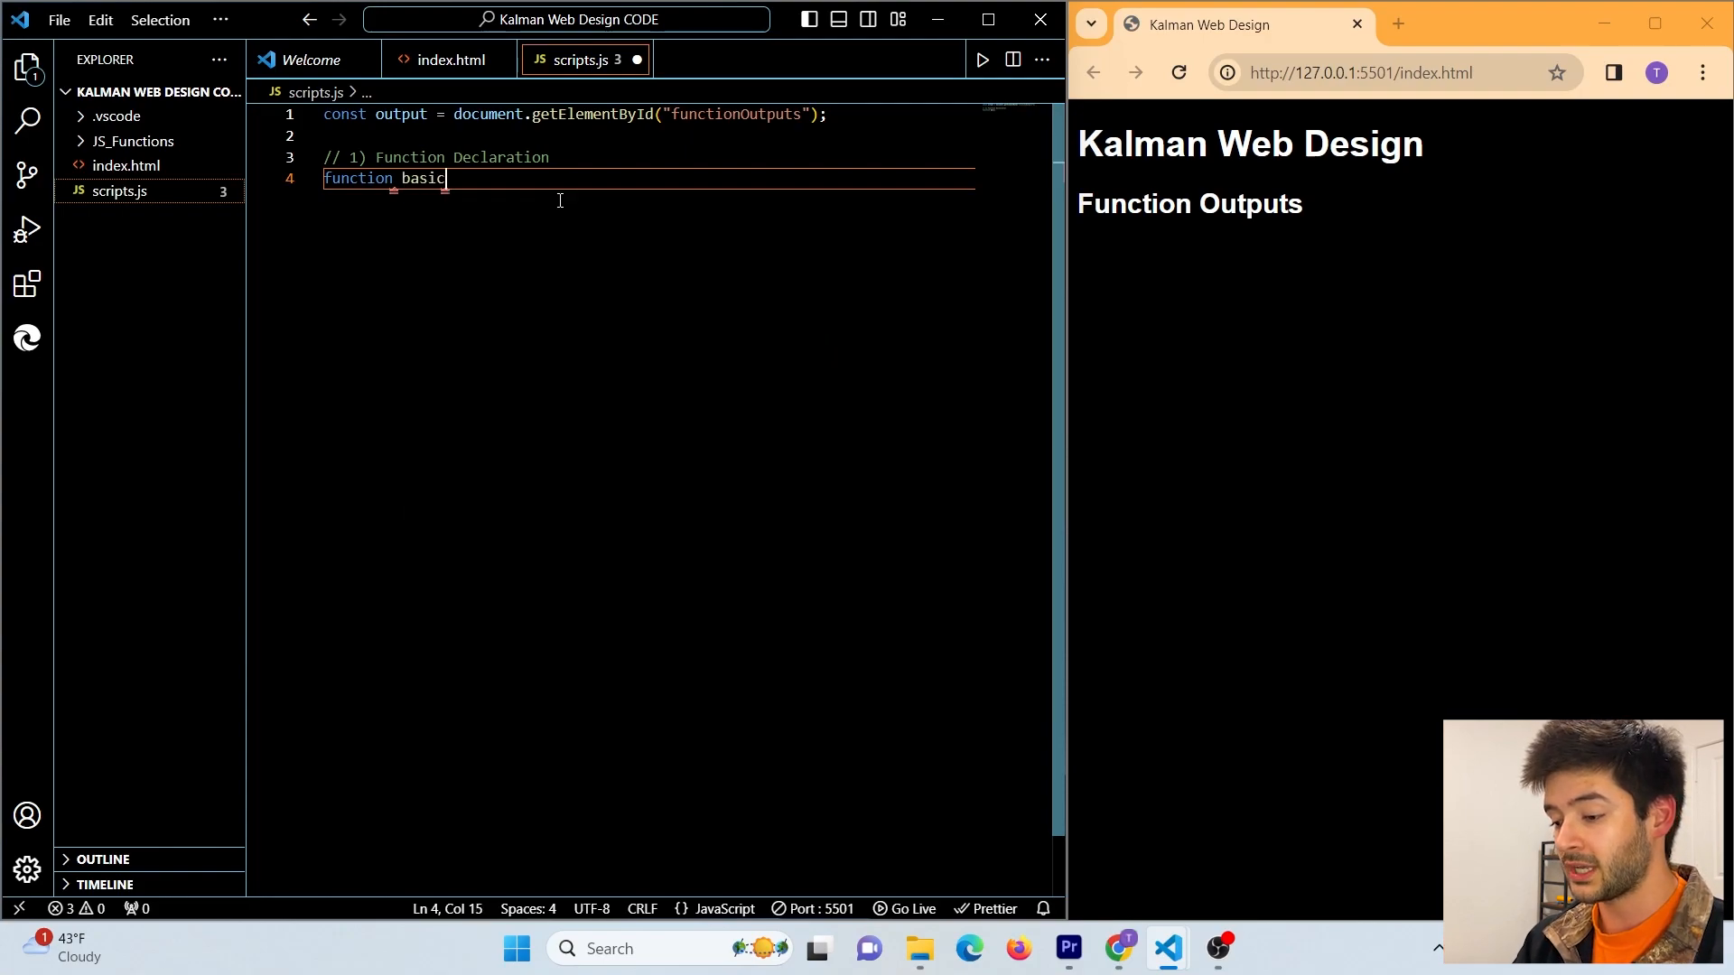
{"action": "type", "text": "()"}
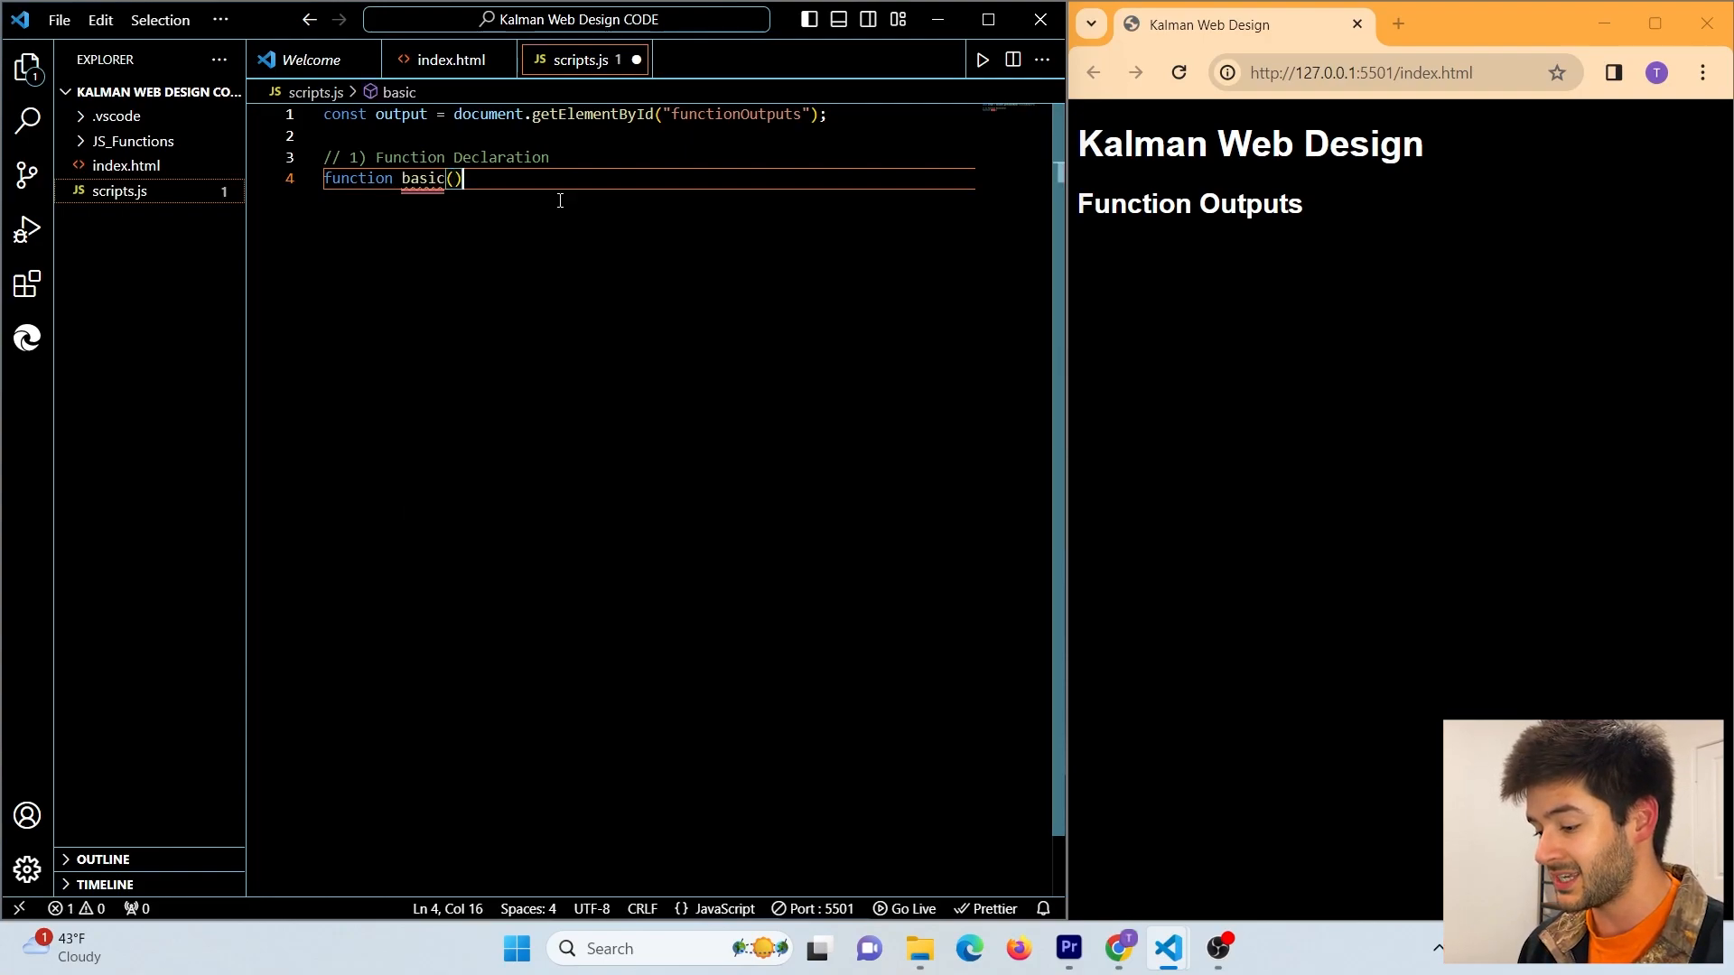
{"action": "type", "text": "\" \""}
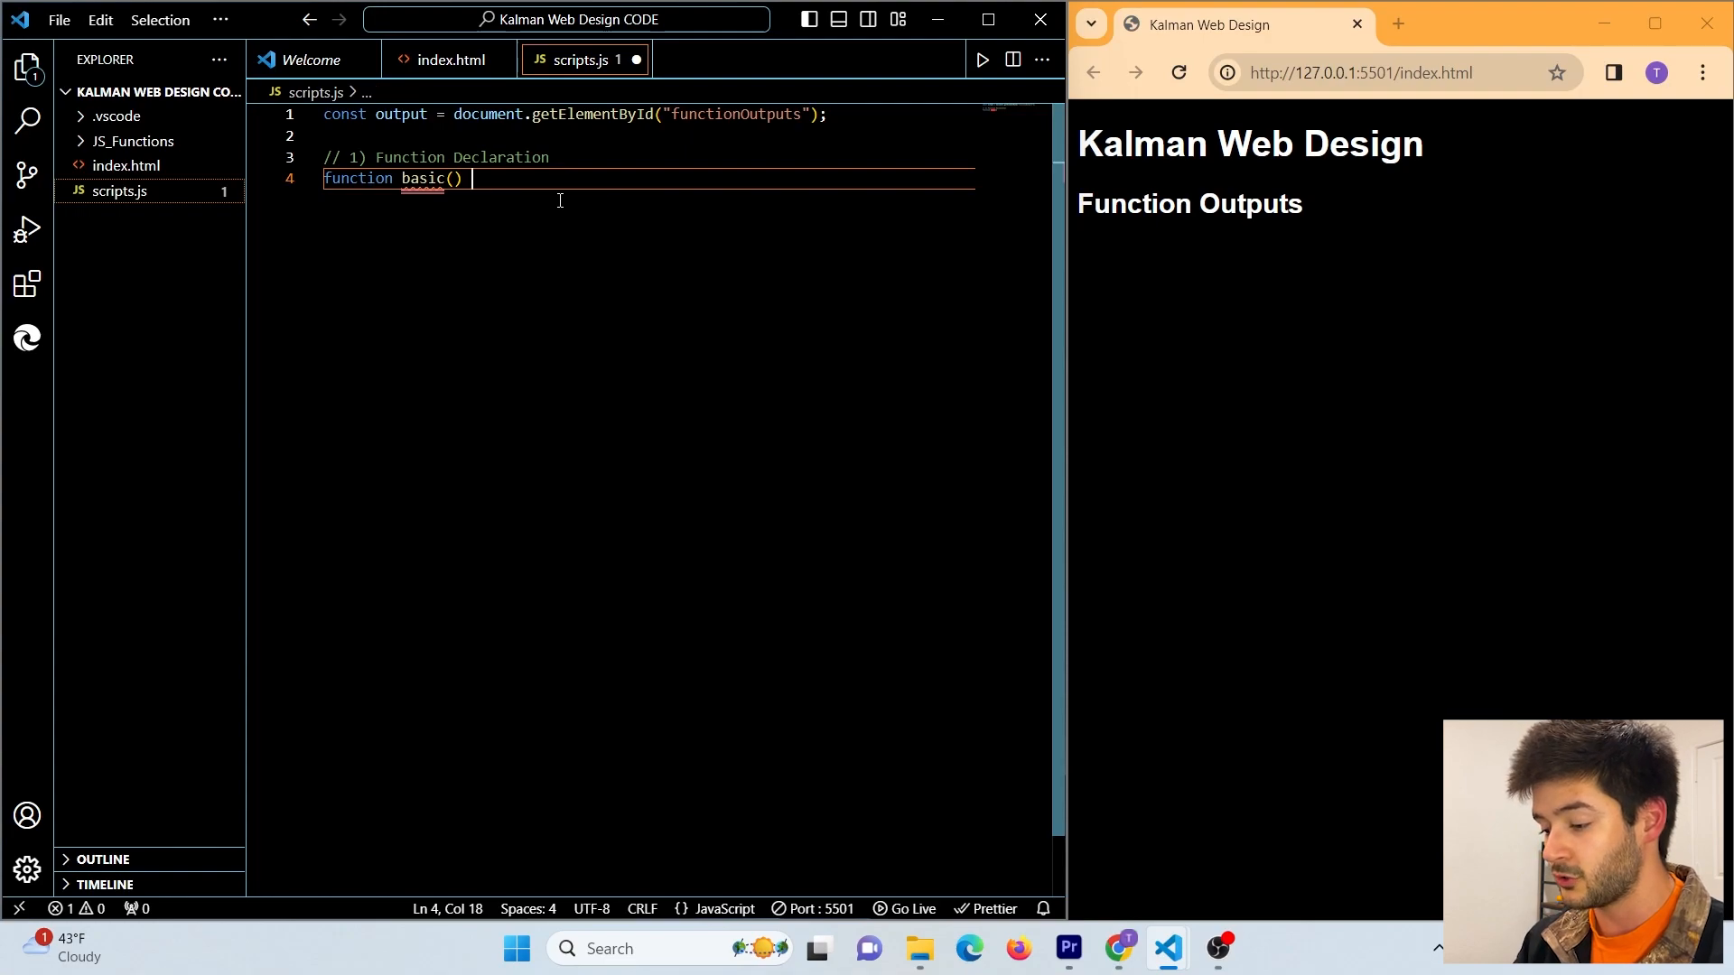
{"action": "type", "text": "{"}
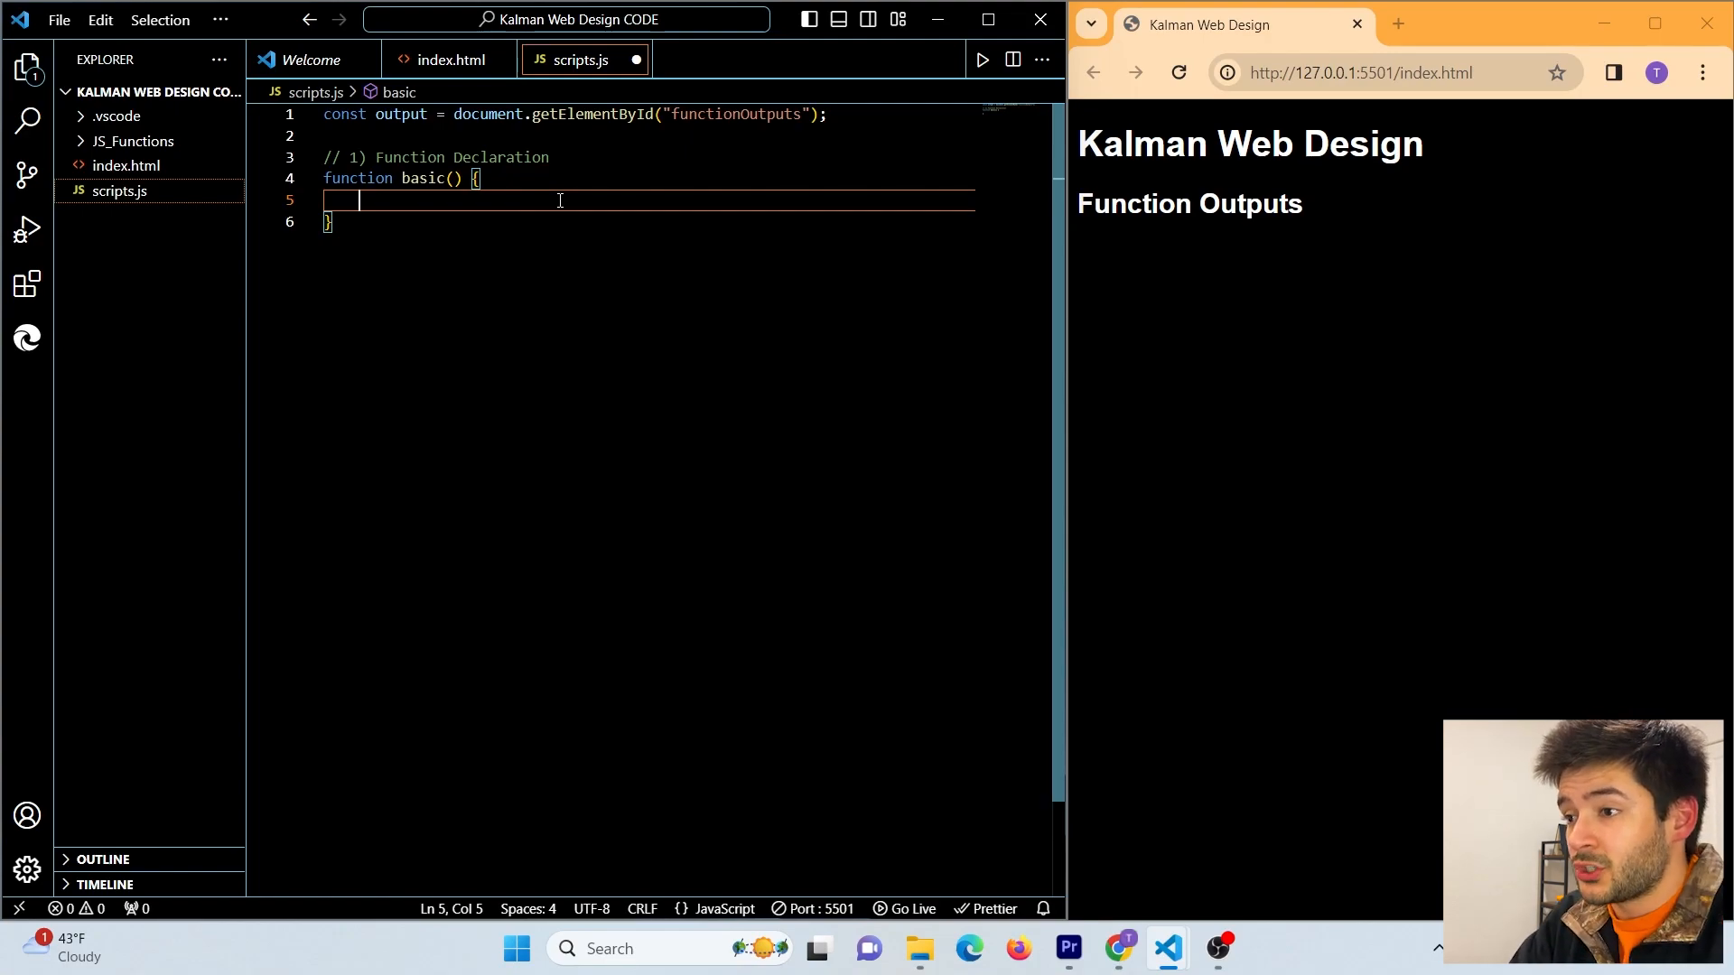
- Set output.innerHTML to "This is the most basic way to declare a function." and add a basic(); call
{"action": "type", "text": "output"}
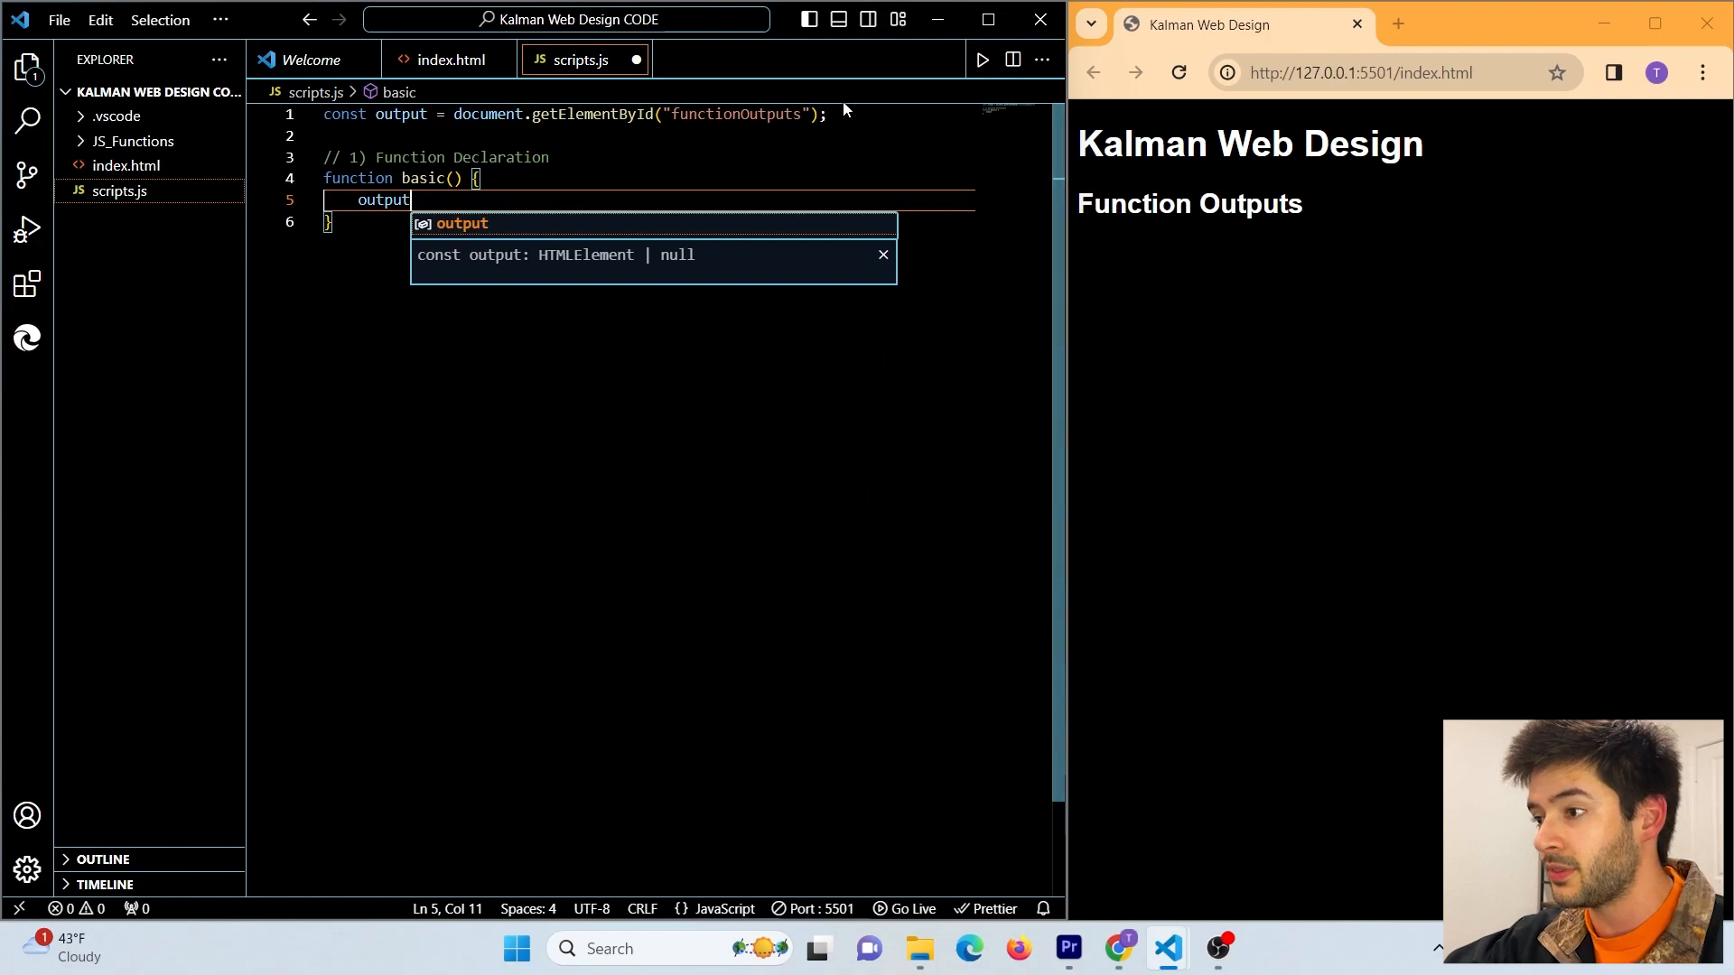
{"action": "type", "text": ".innerHTML ="}
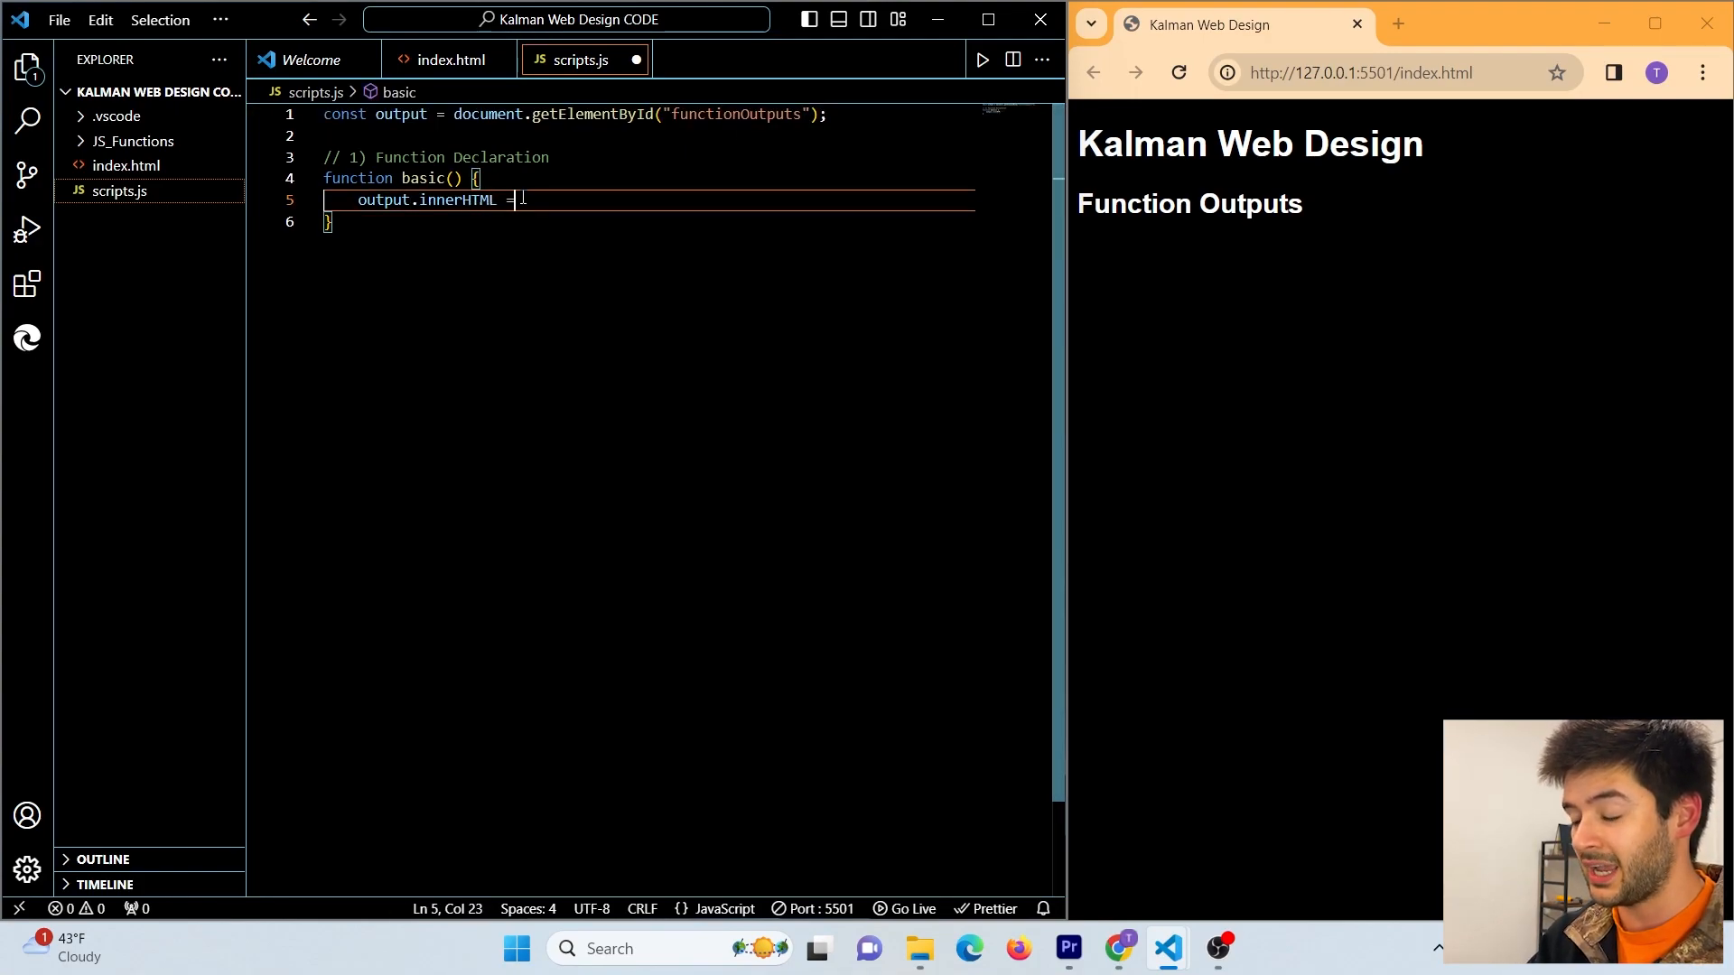
{"action": "type", "text": "\"\""}
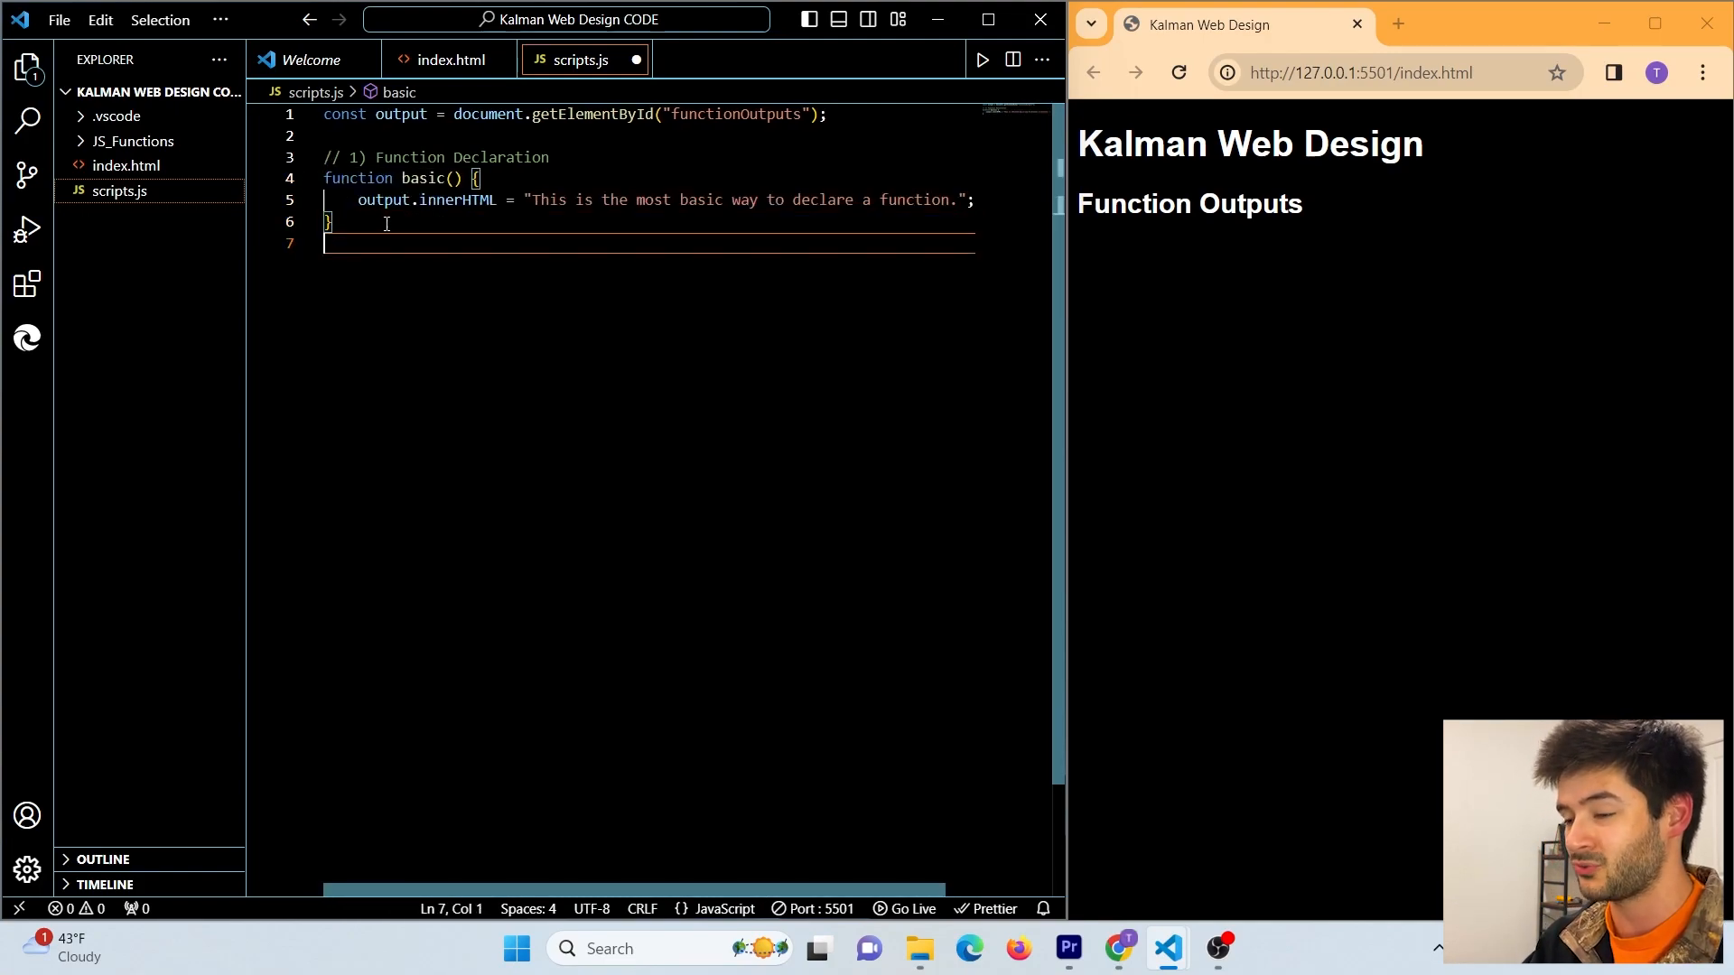
{"action": "type", "text": "basic()"}
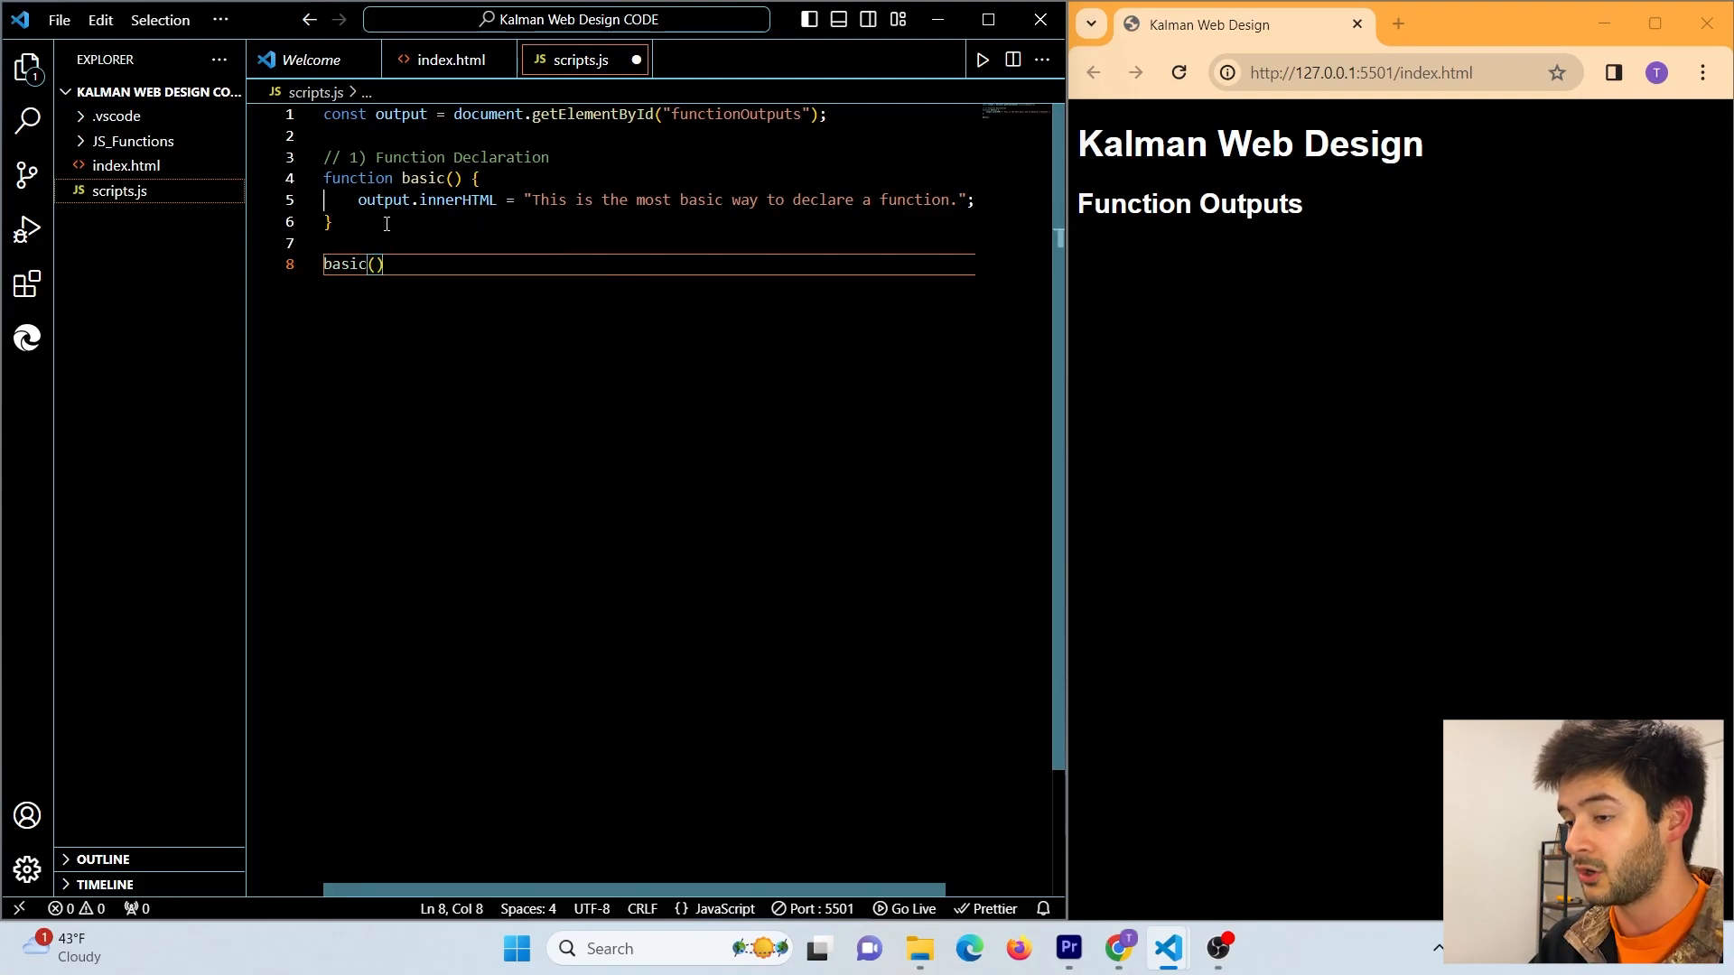
{"action": "type", "text": ";"}
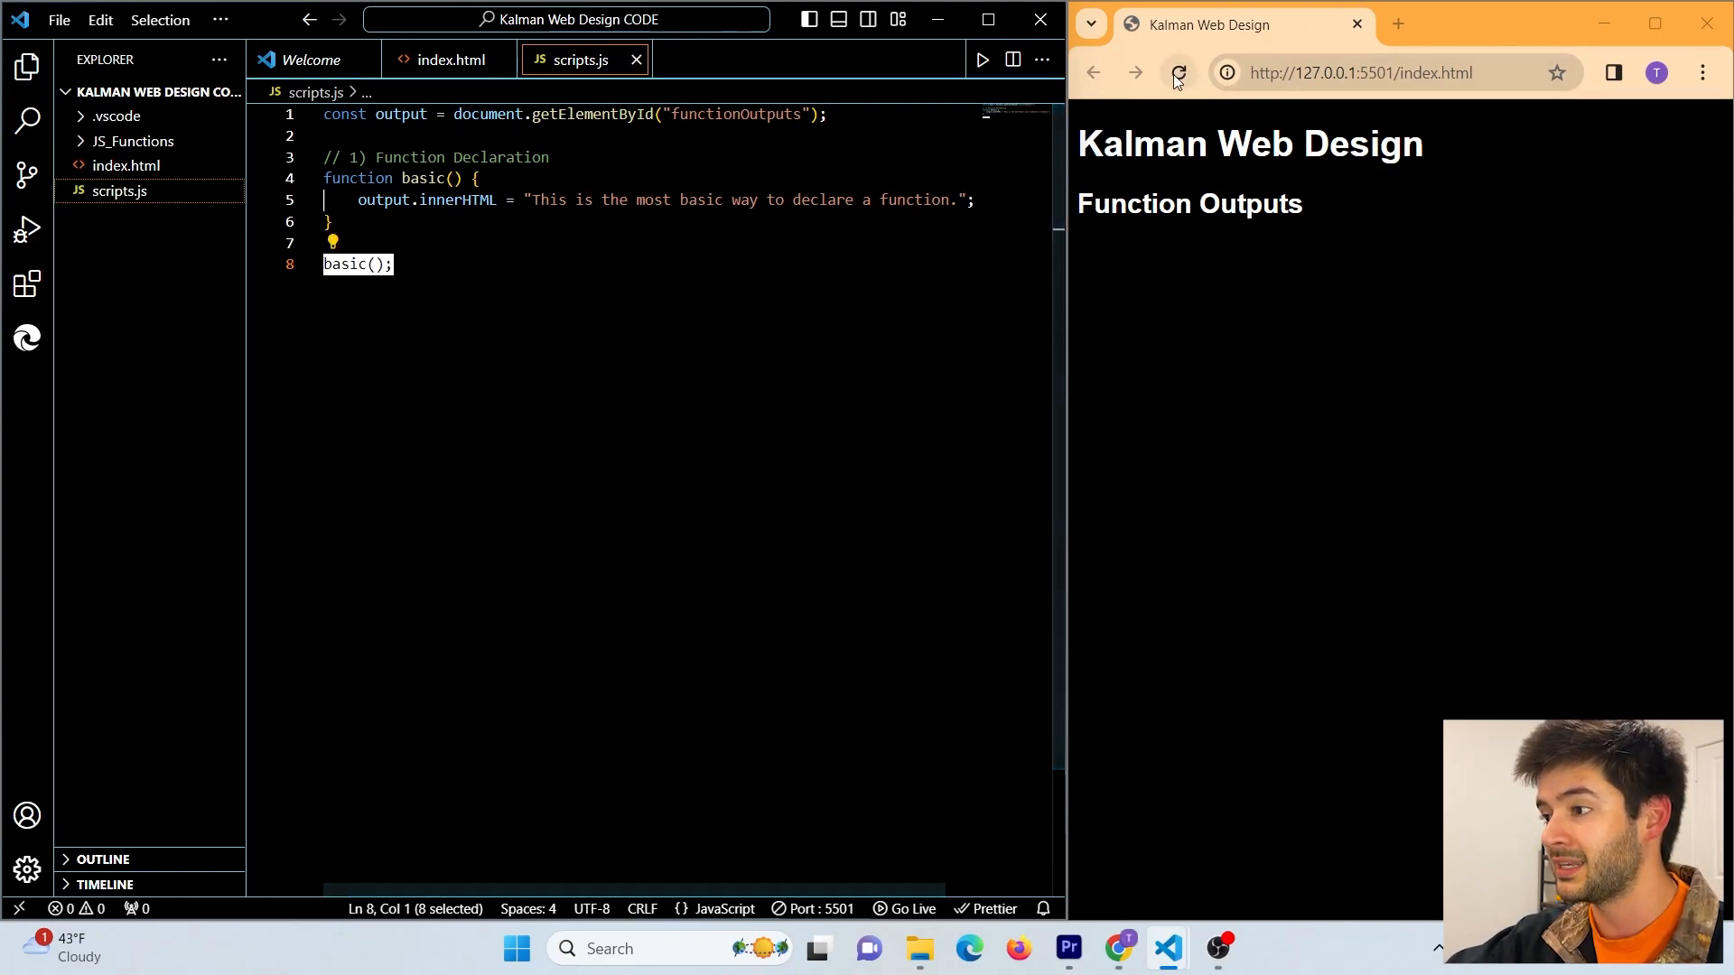
- Reload the browser page to display the basic-declaration sentence
{"action": "left_click", "coordinate": [1177, 74]}
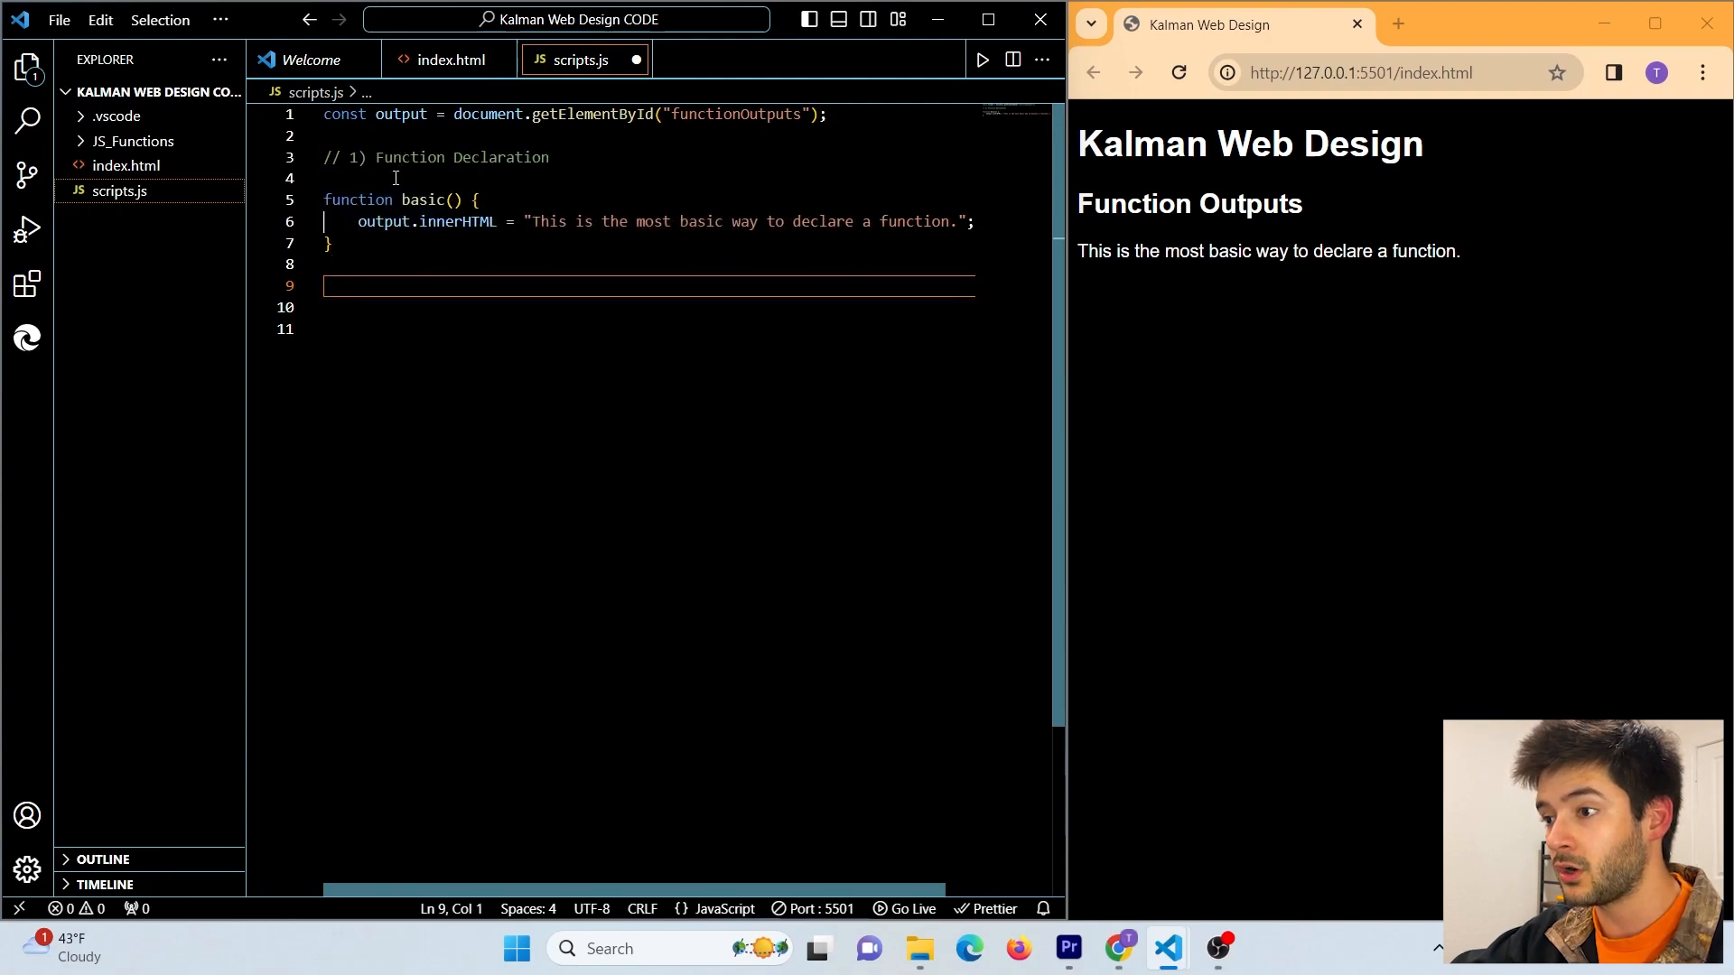
- Place basic(); above the declaration, then check Chrome's Inspect Console for errors
{"action": "type", "text": "basic();"}
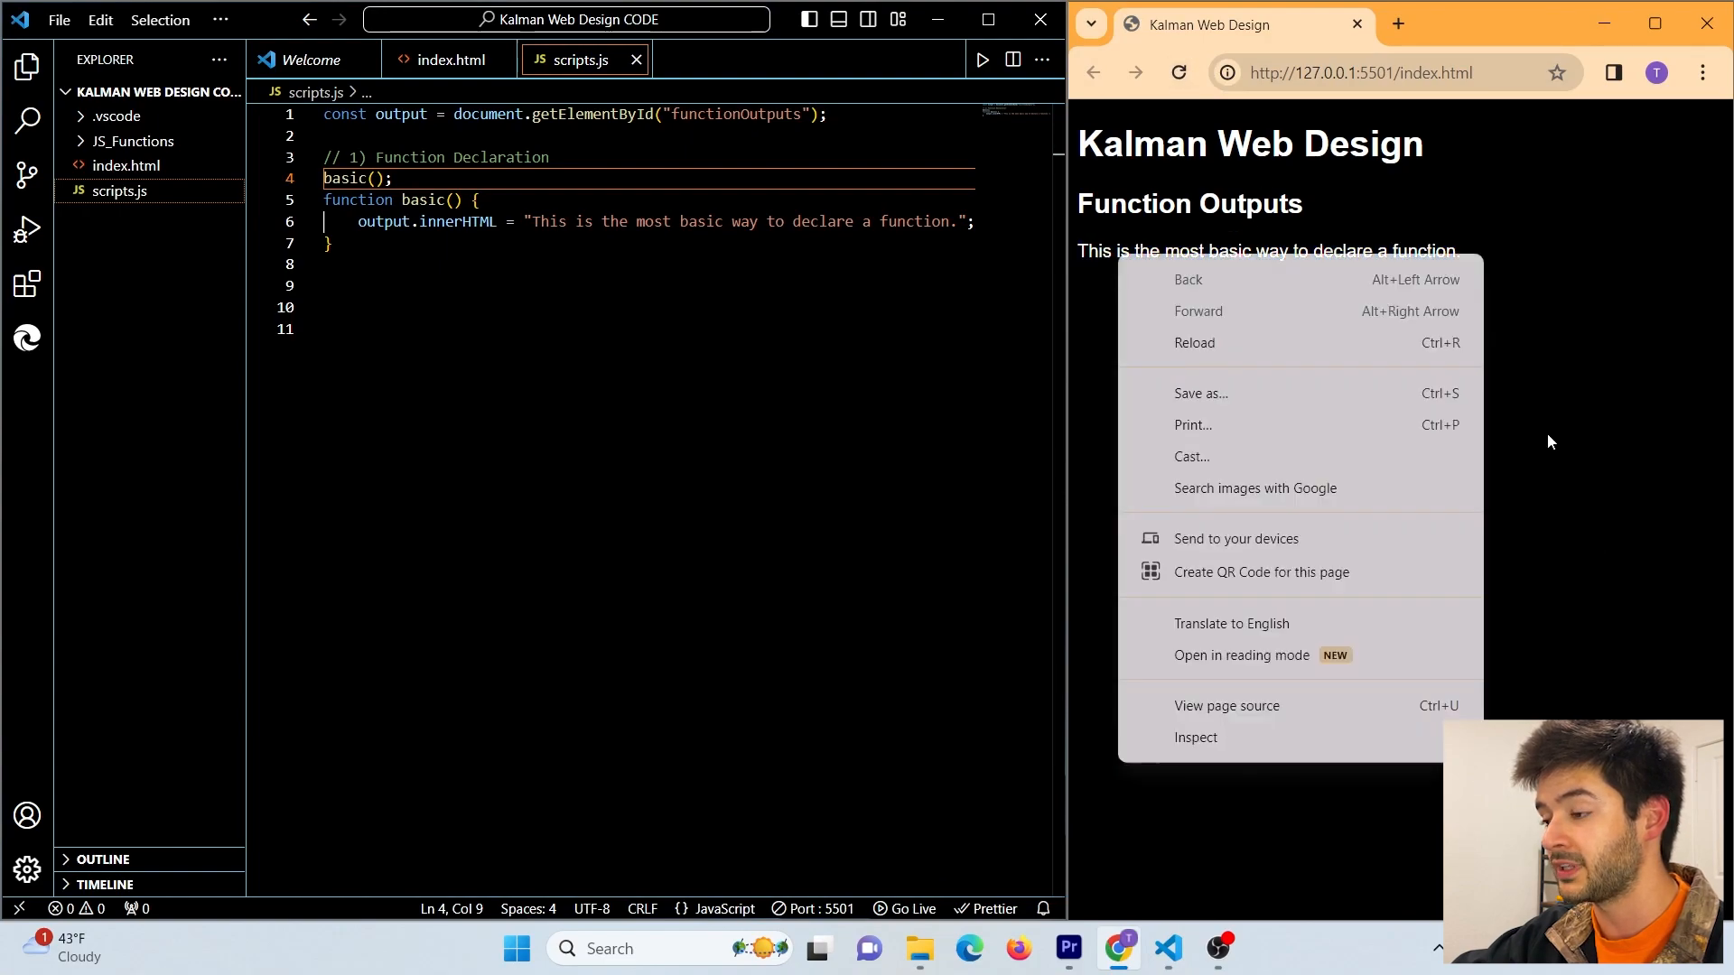
{"action": "left_click", "coordinate": [1195, 737]}
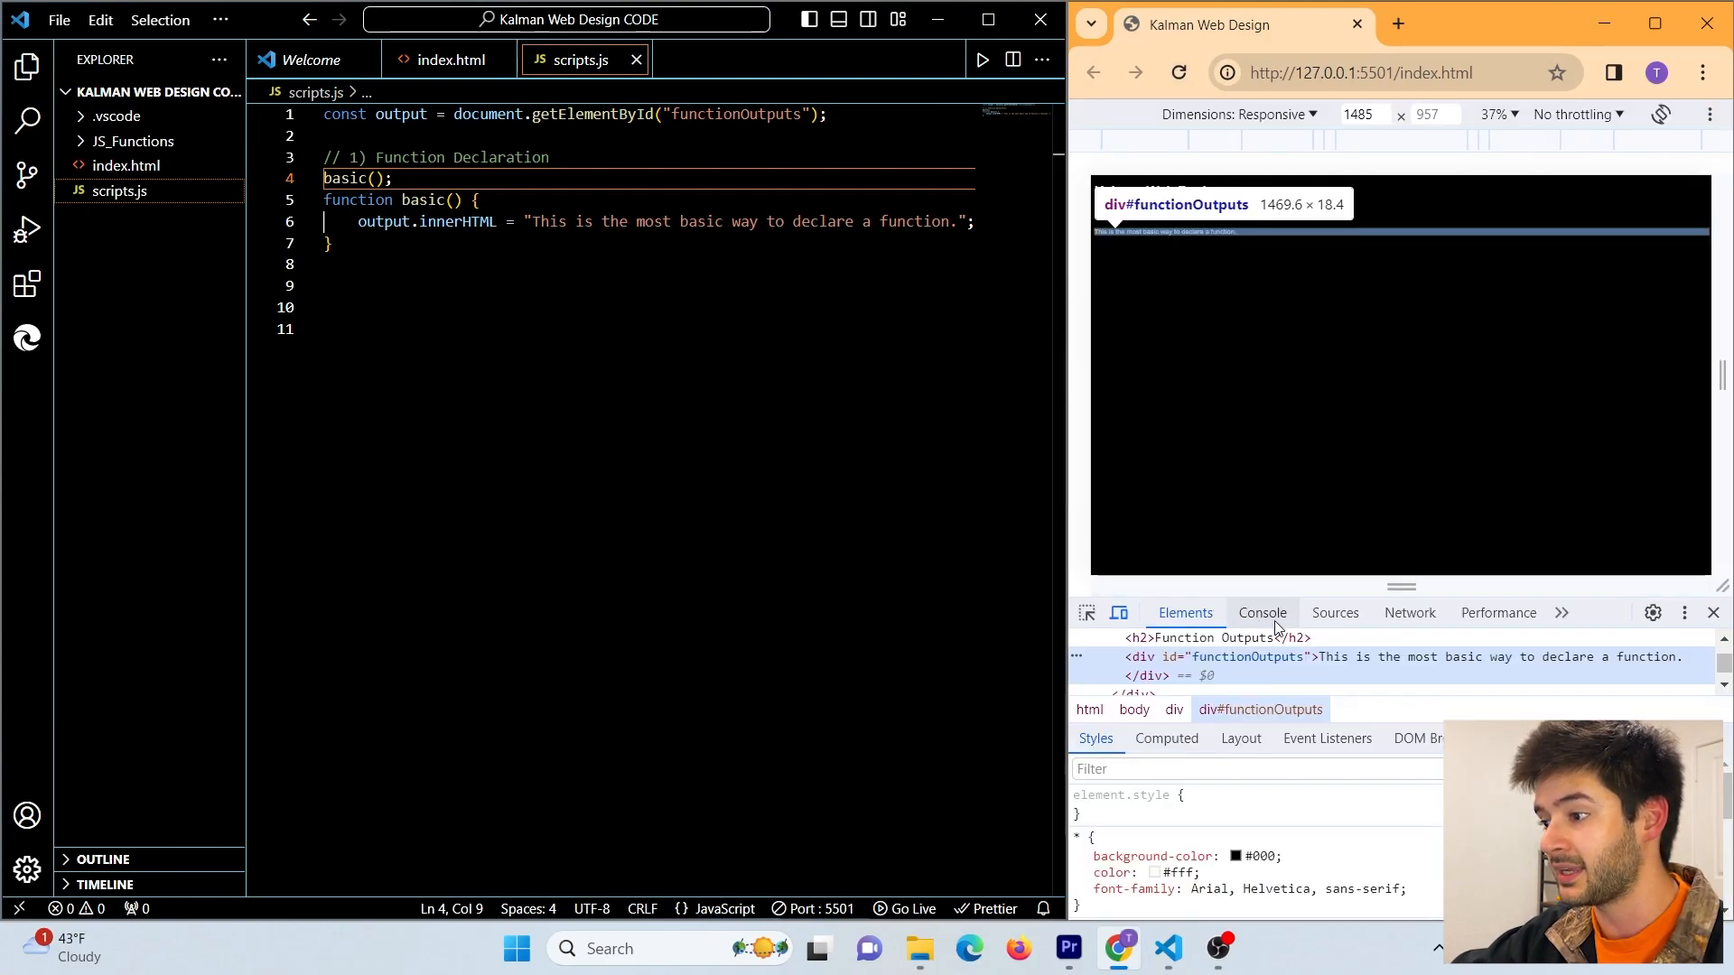
{"action": "left_click", "coordinate": [1261, 612]}
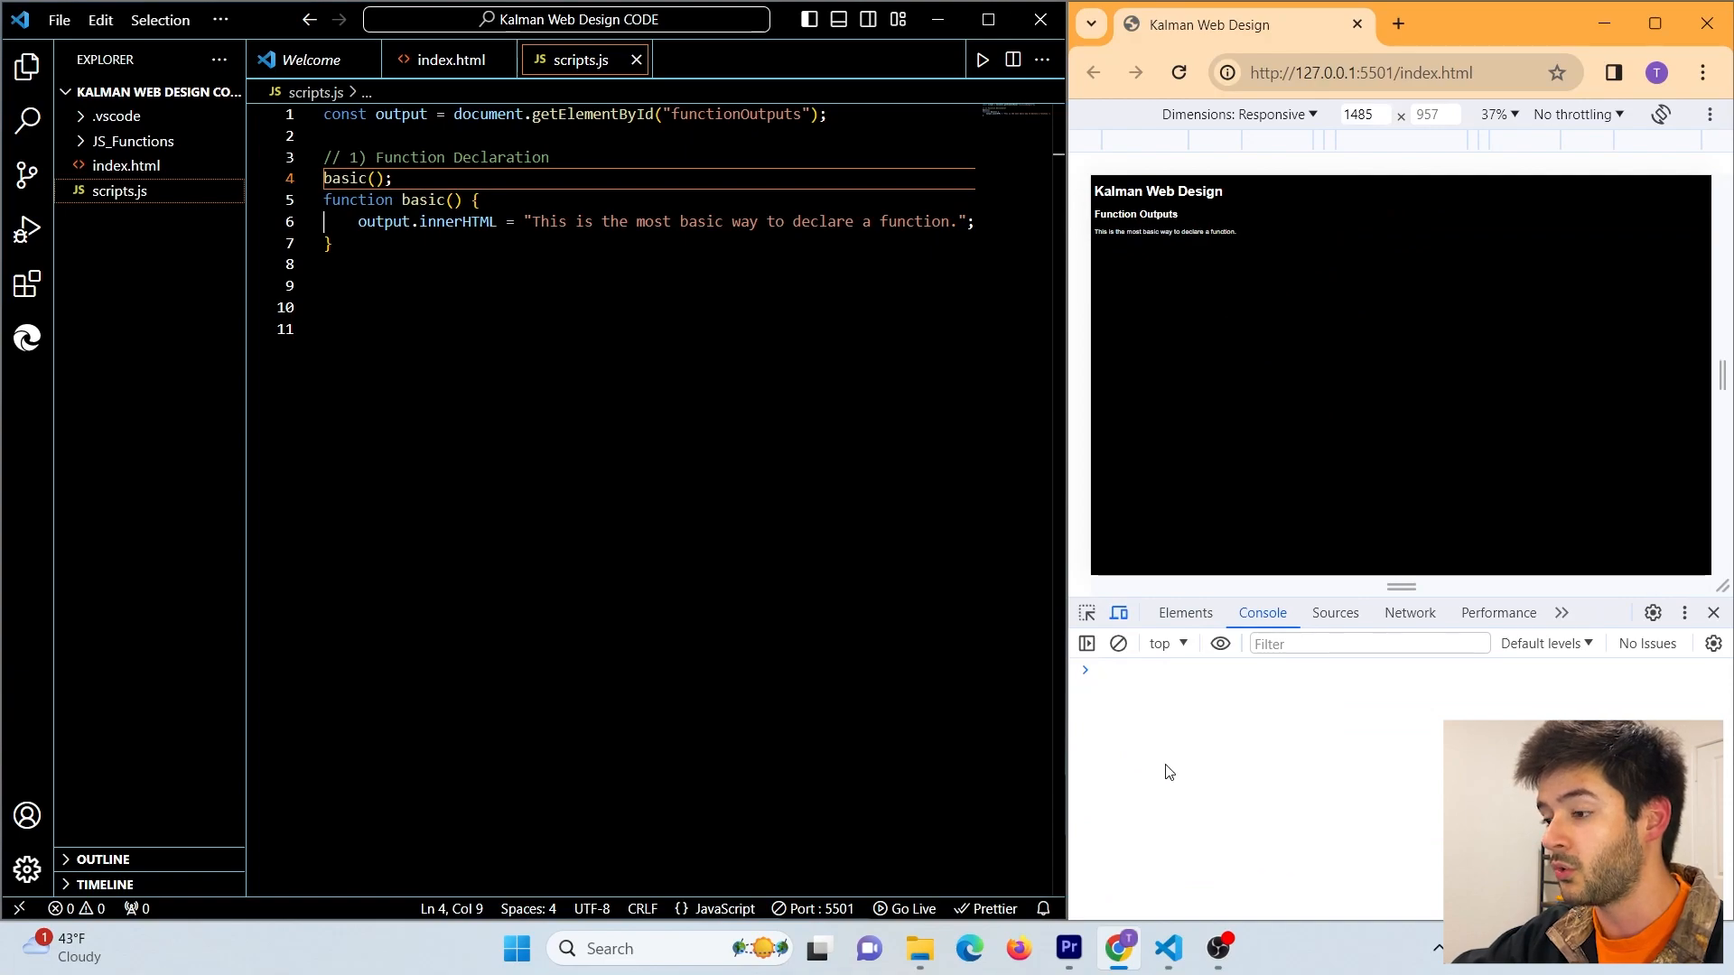